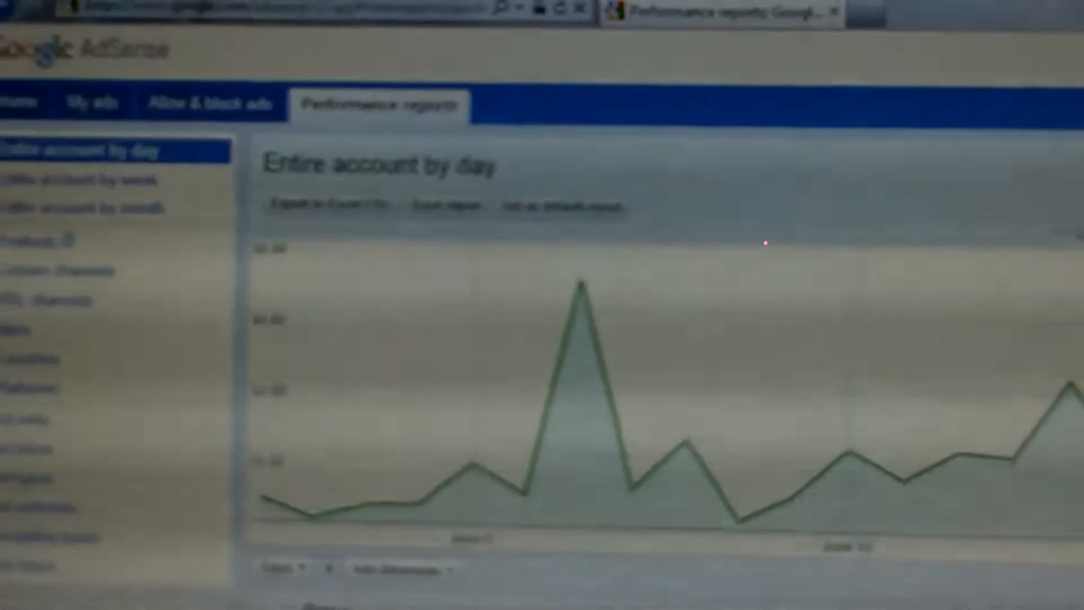
pyautogui.scroll(-3)
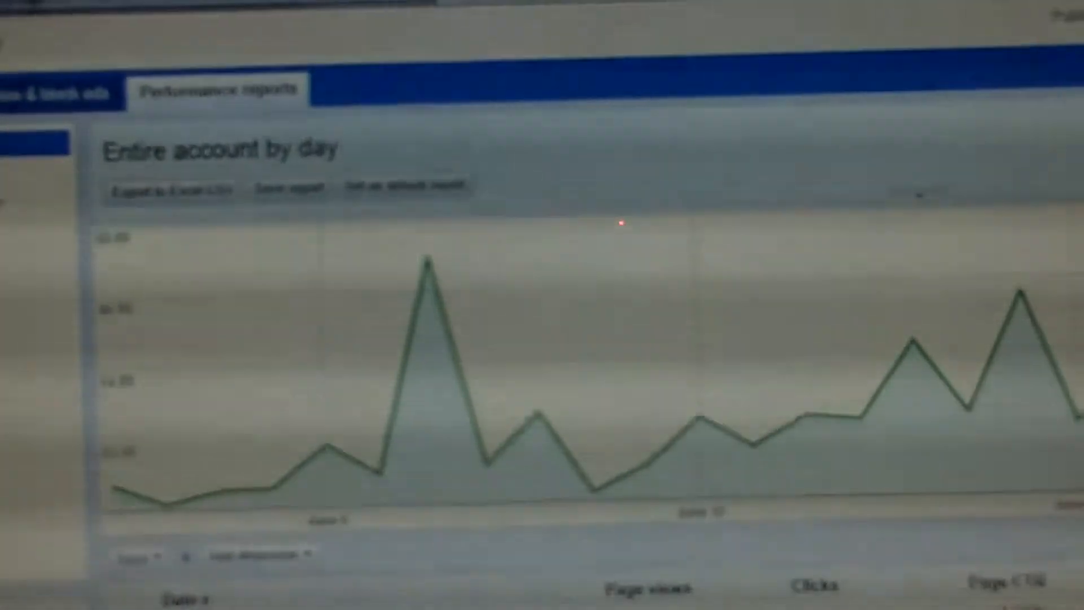
pyautogui.scroll(-3)
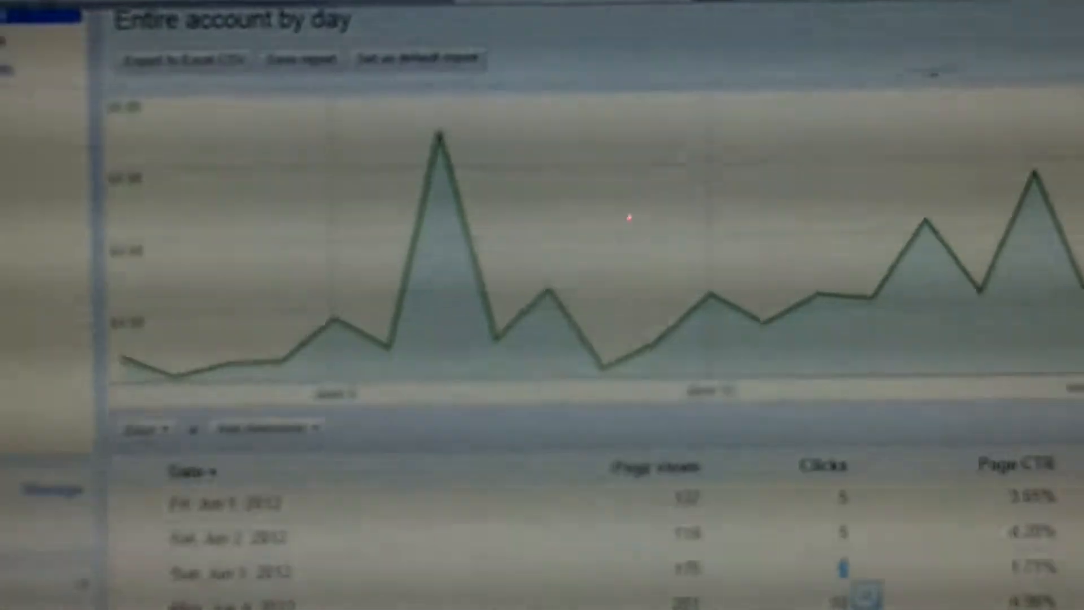
pyautogui.scroll(-3)
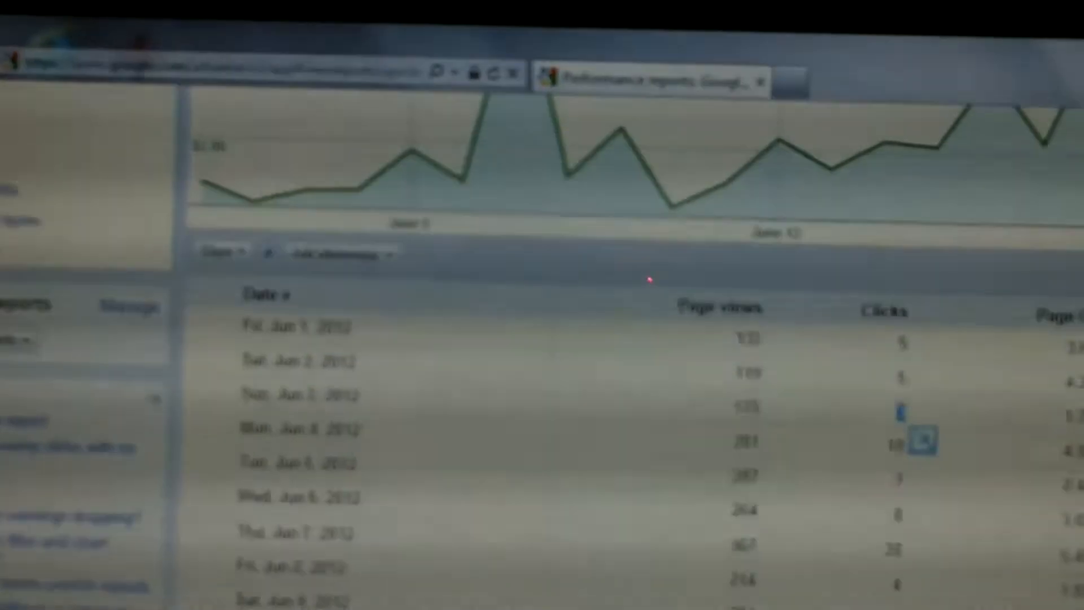
pyautogui.scroll(-3)
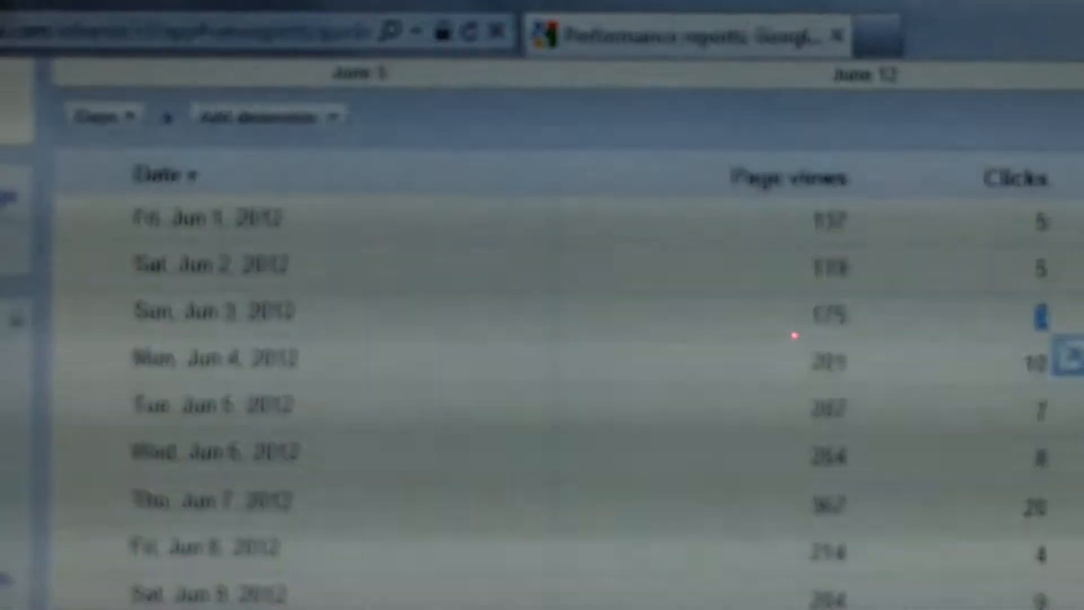